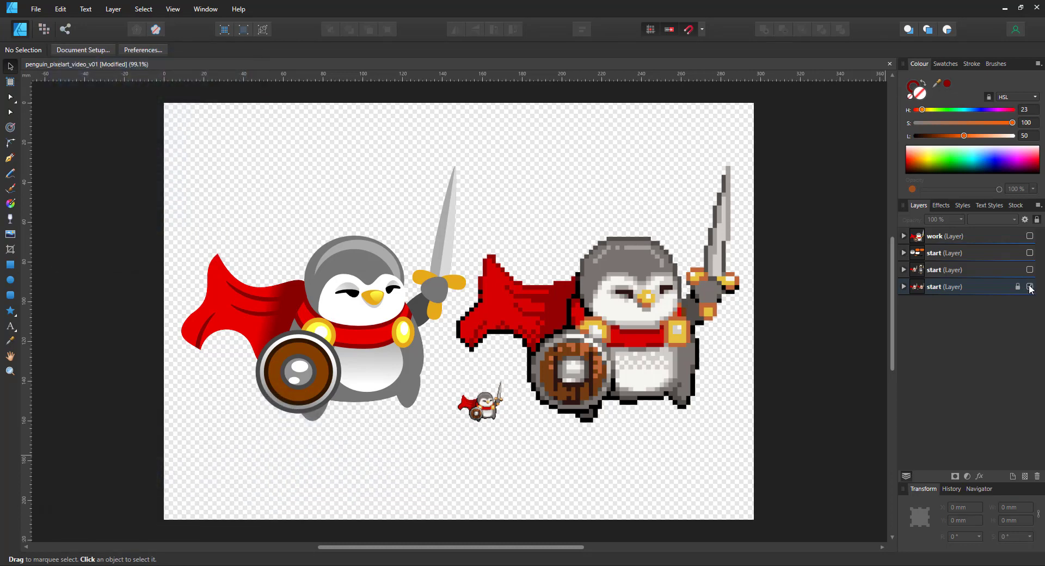
Step: Show the exploded penguin layer, select its head and body shapes, then switch layers
click(1030, 270)
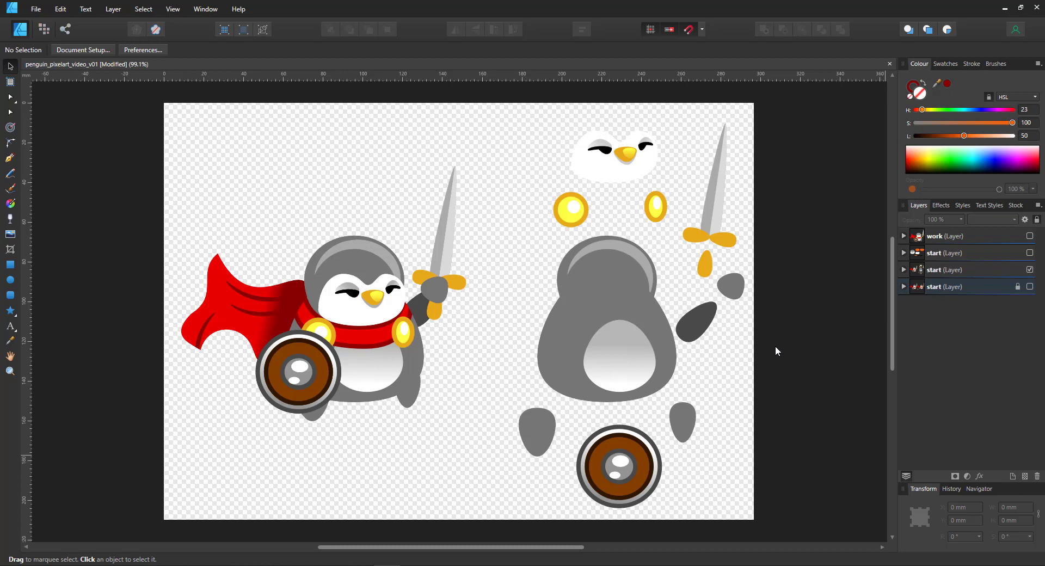
mouse_move(631, 208)
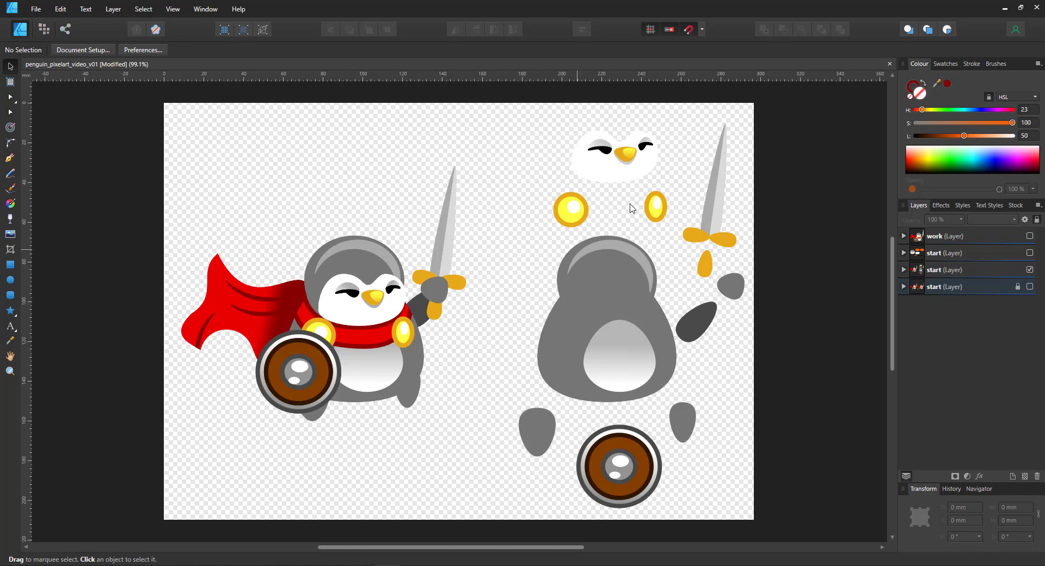
click(614, 155)
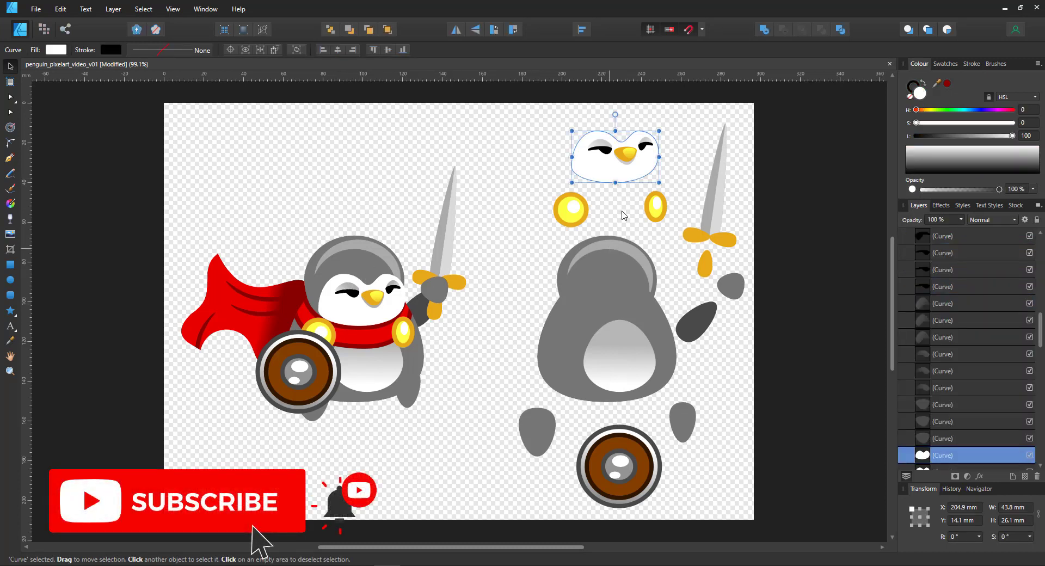
mouse_move(652, 212)
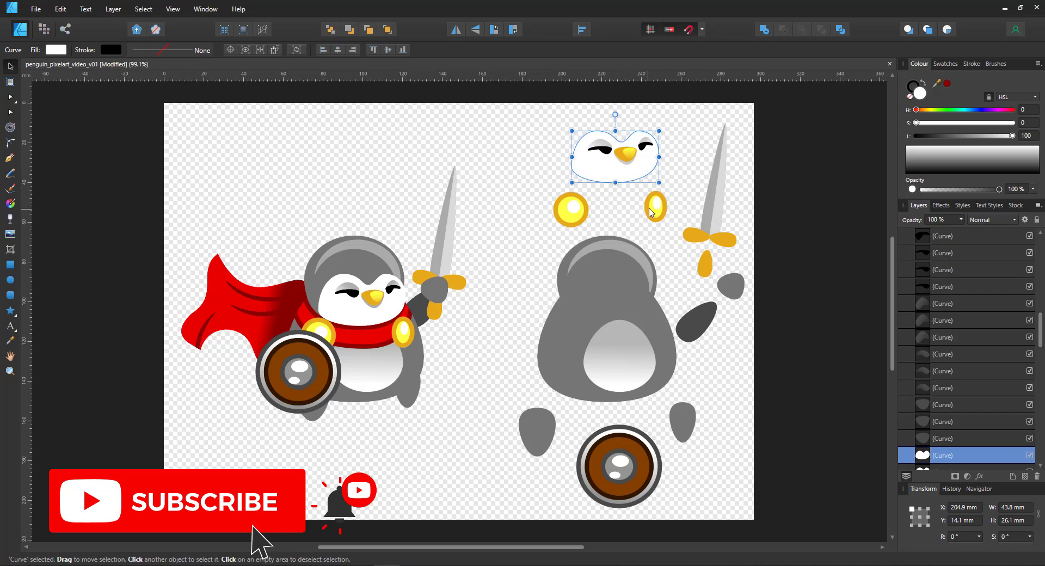
click(580, 276)
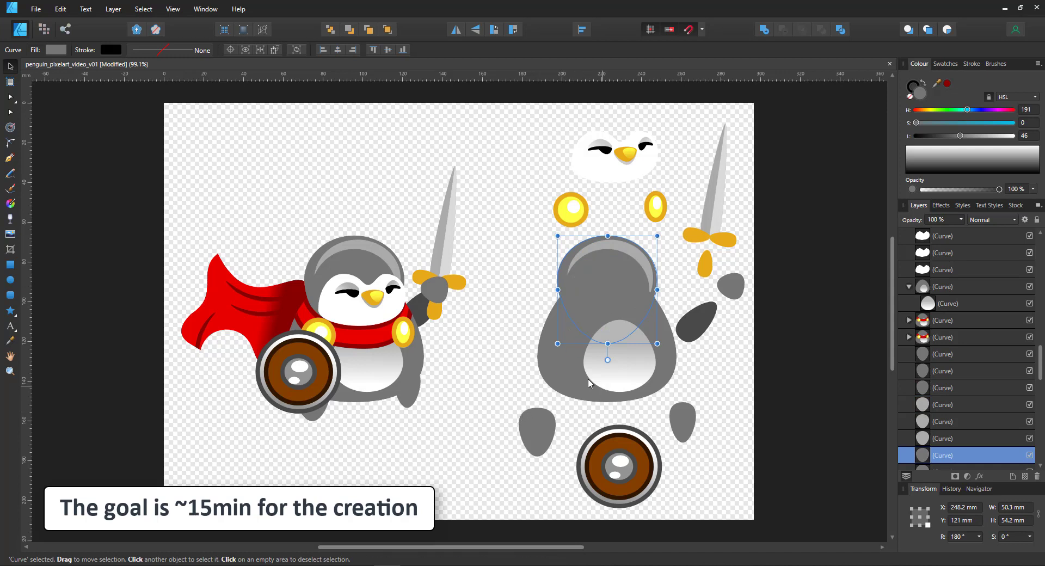
mouse_move(586, 409)
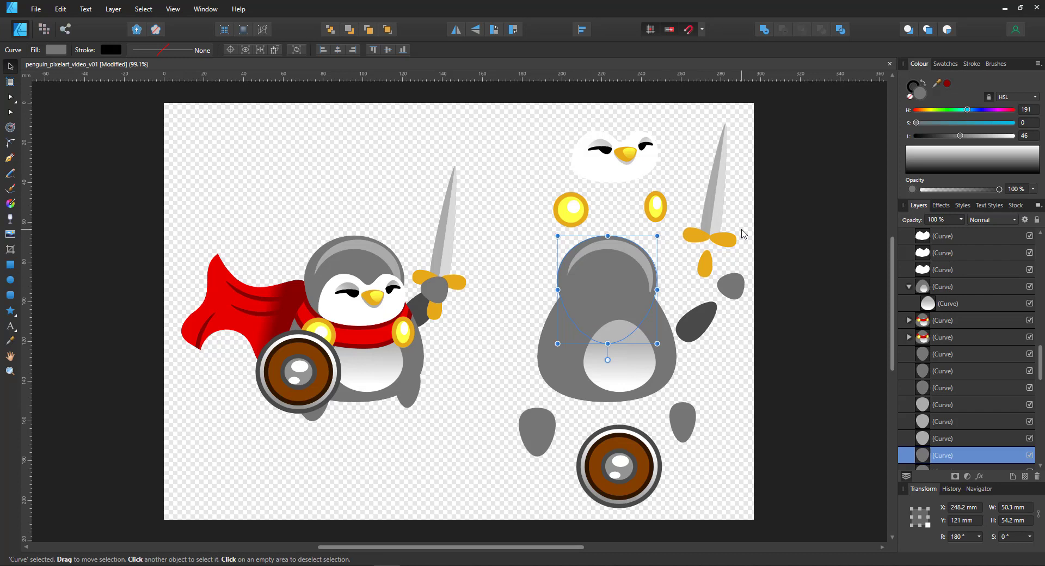
mouse_move(1039, 308)
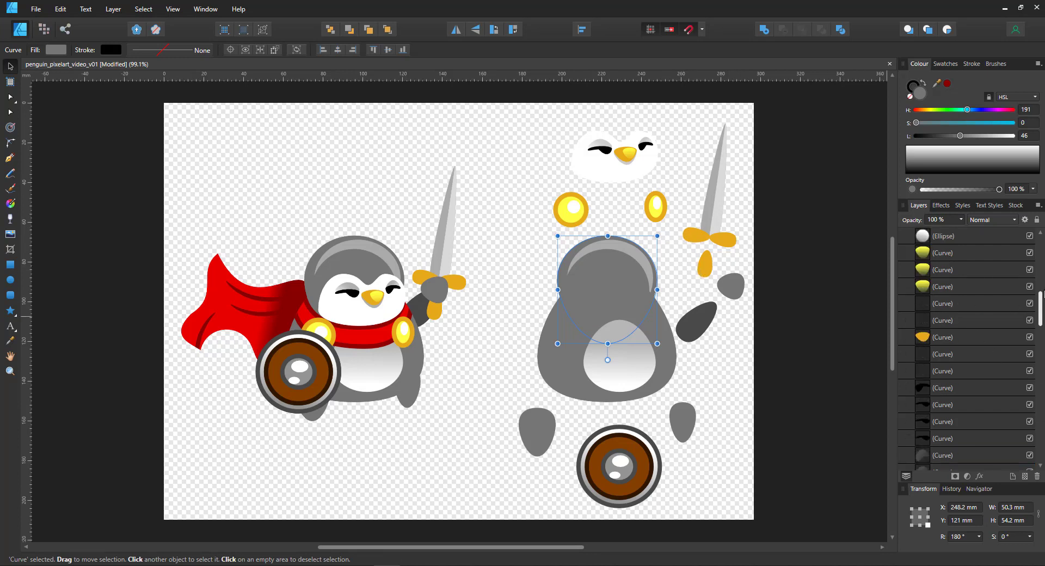
click(902, 269)
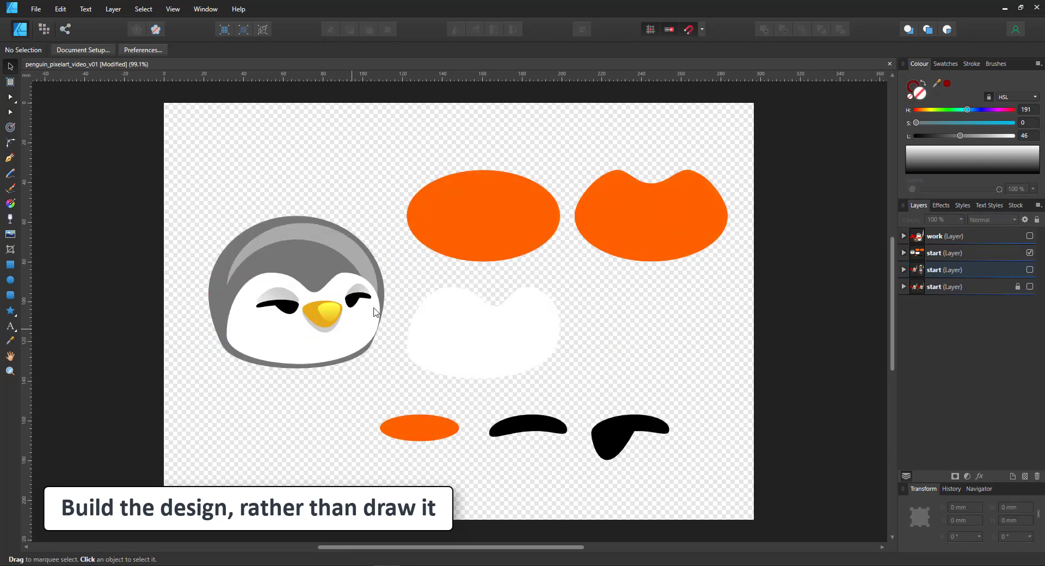
Step: Pull a notch into the orange ellipse's top edge with the Node Tool, then inspect the white face shape
click(481, 331)
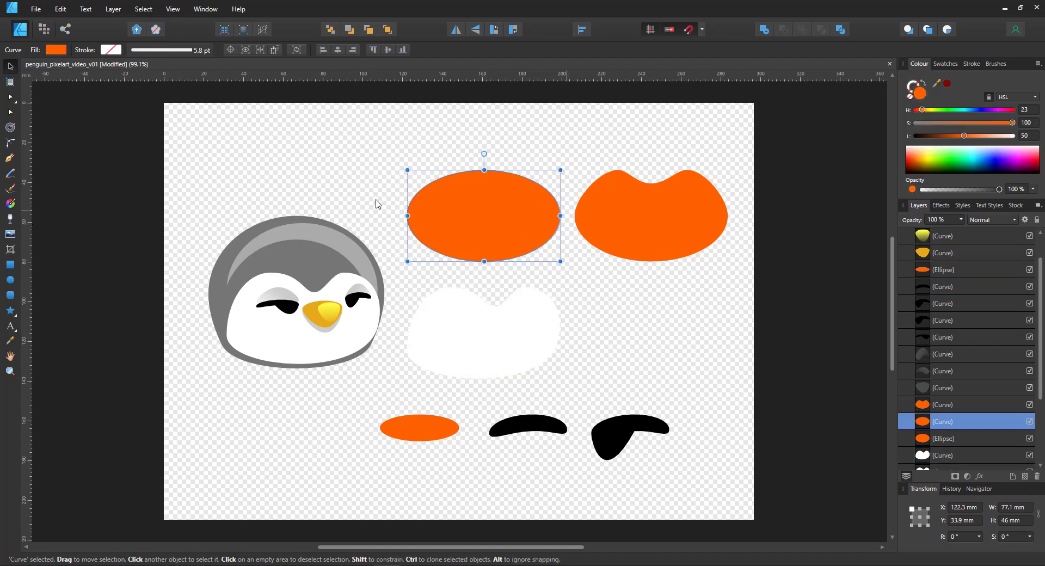
click(10, 67)
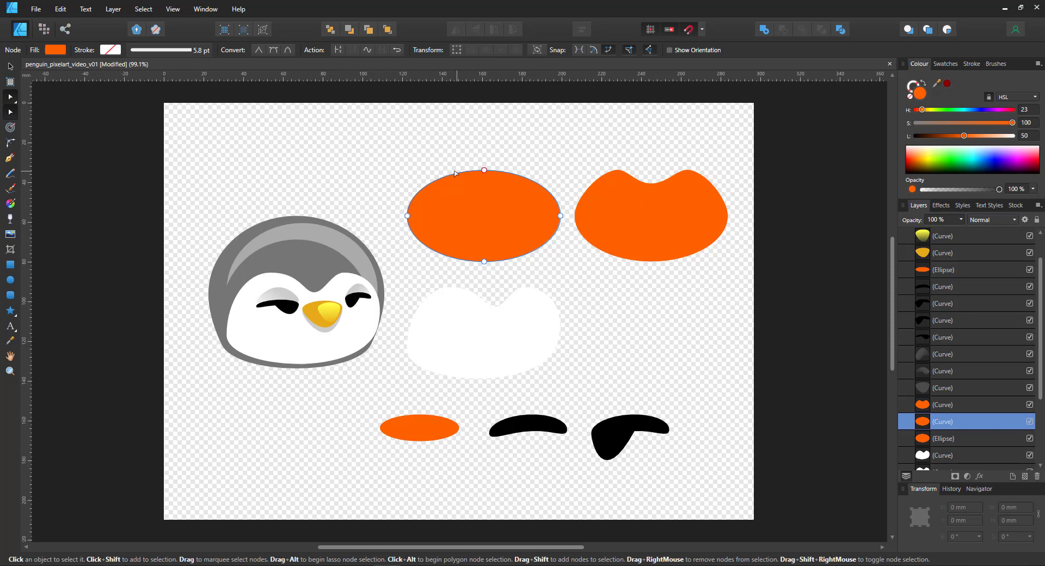
click(467, 171)
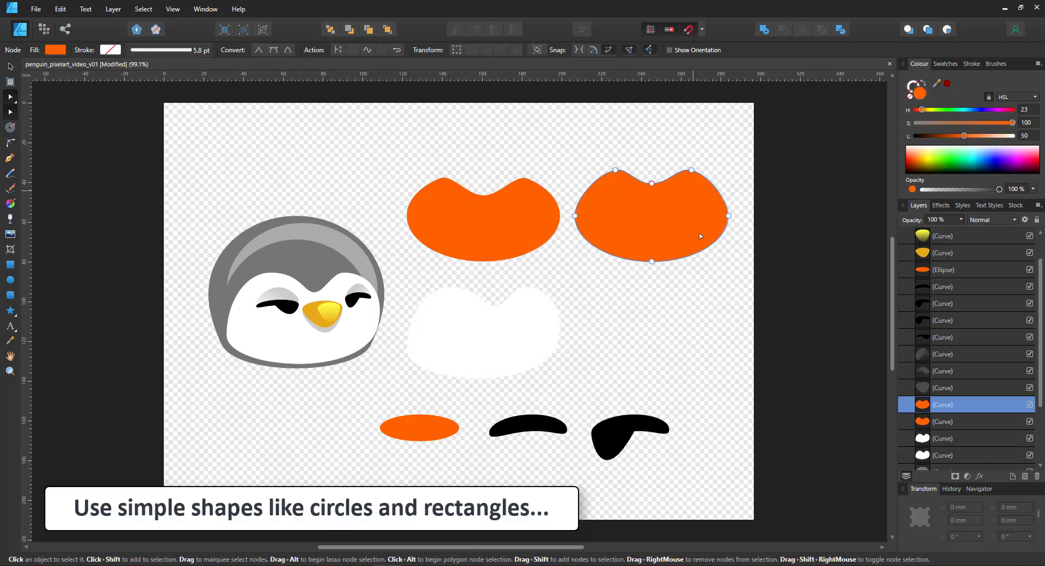
click(942, 438)
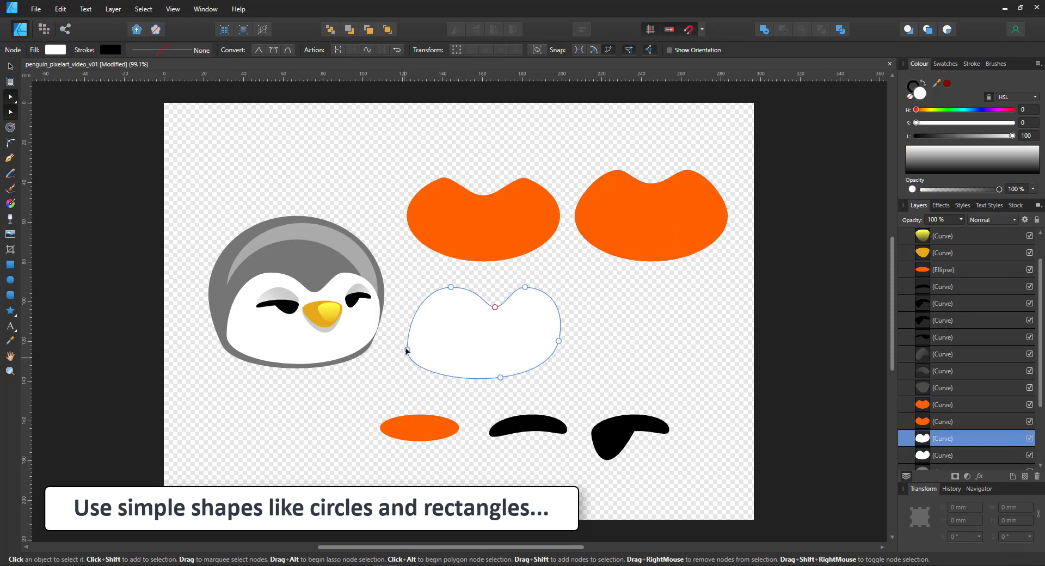
mouse_move(453, 423)
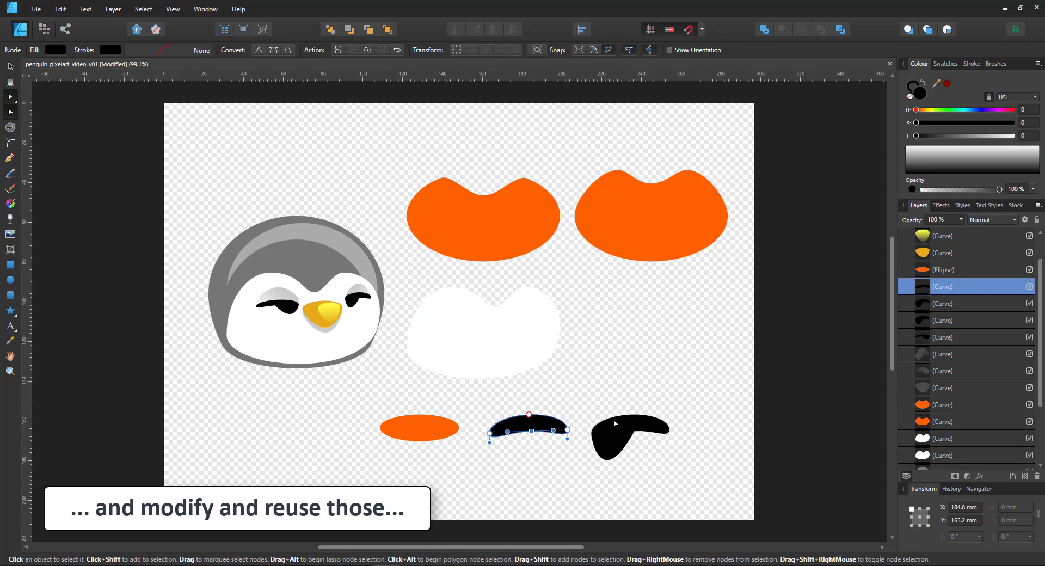
click(629, 437)
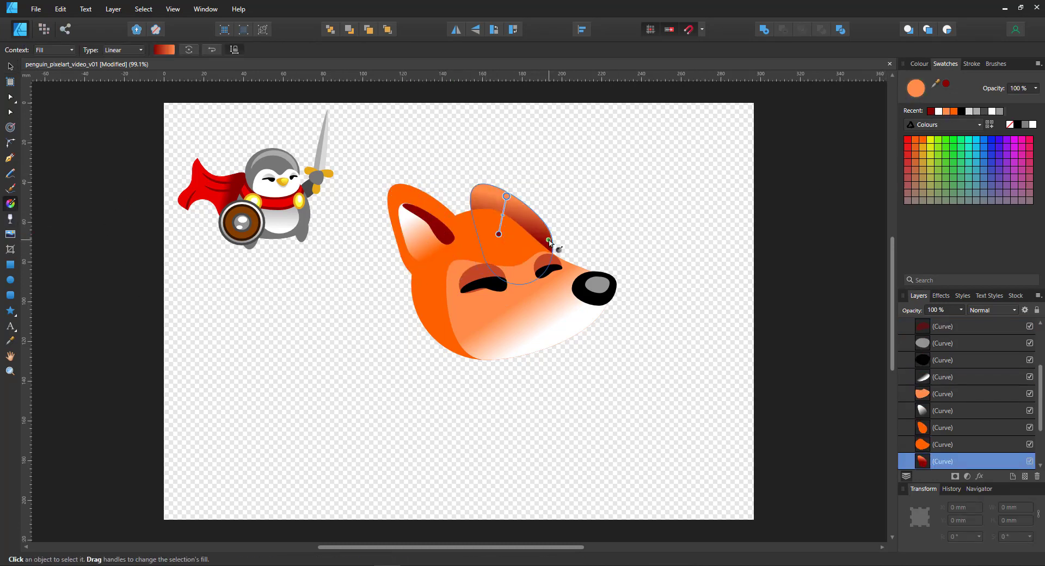
Step: Adjust the fox head's shading gradient, place the paw over the axe handle, and start shaping the blade
click(486, 280)
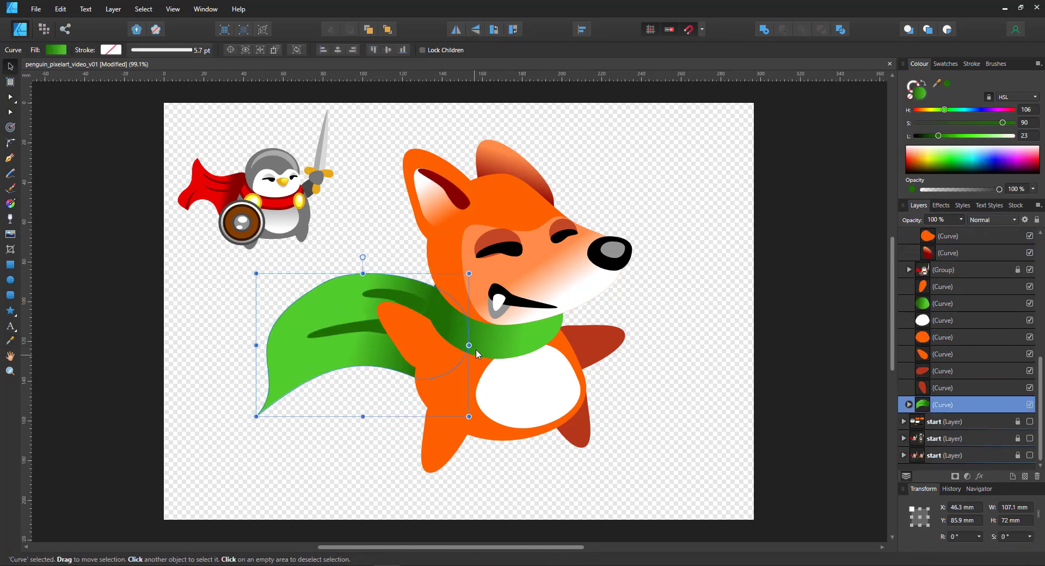
drag(650, 210, 682, 364)
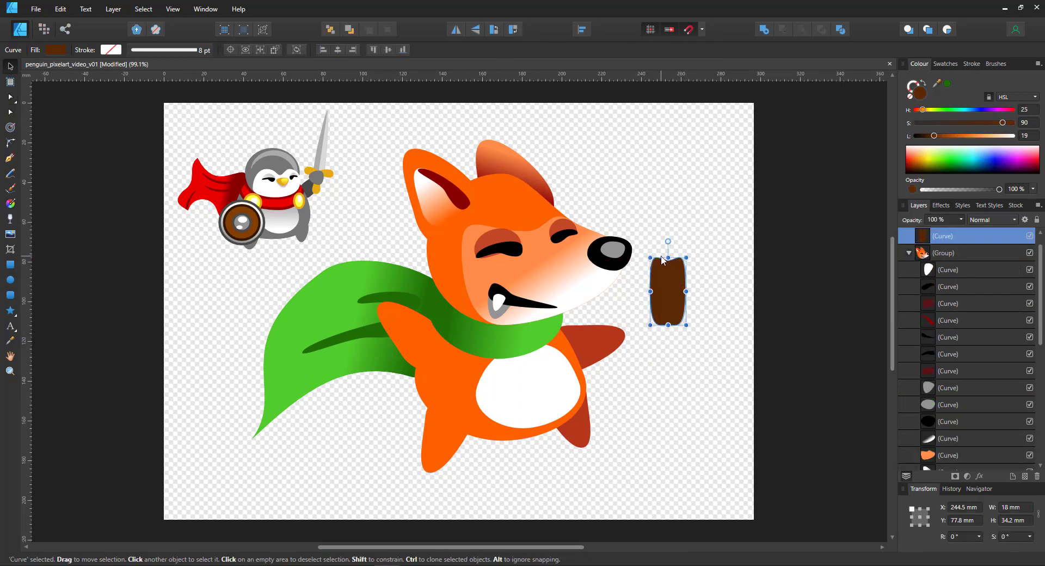
click(413, 347)
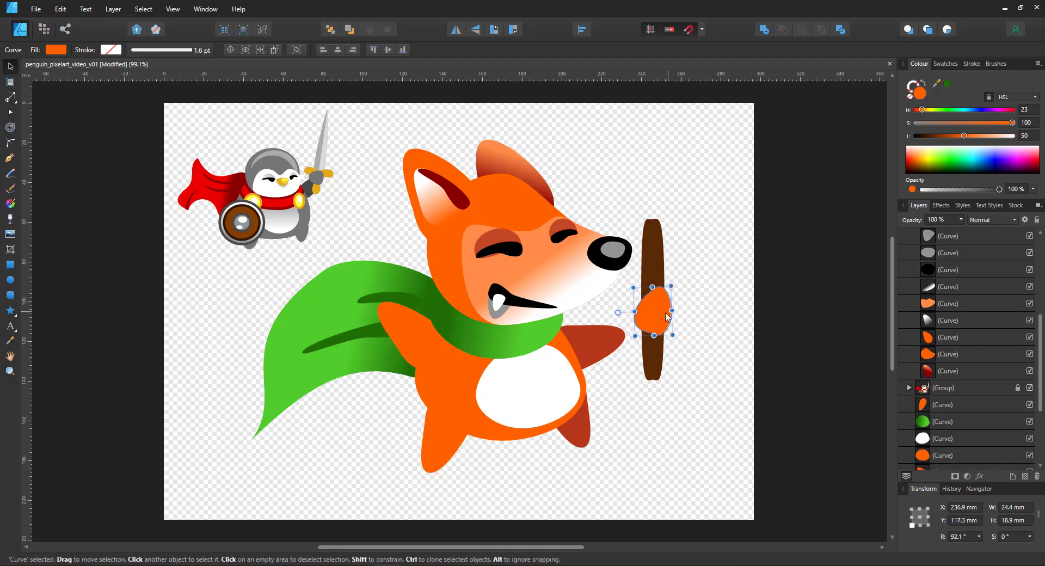
drag(653, 314, 377, 303)
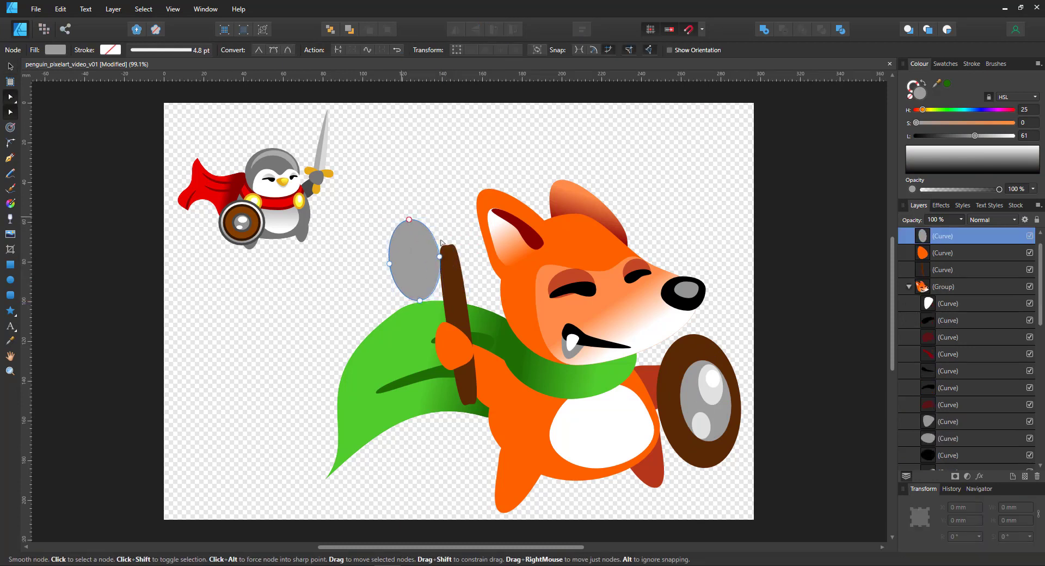
click(10, 173)
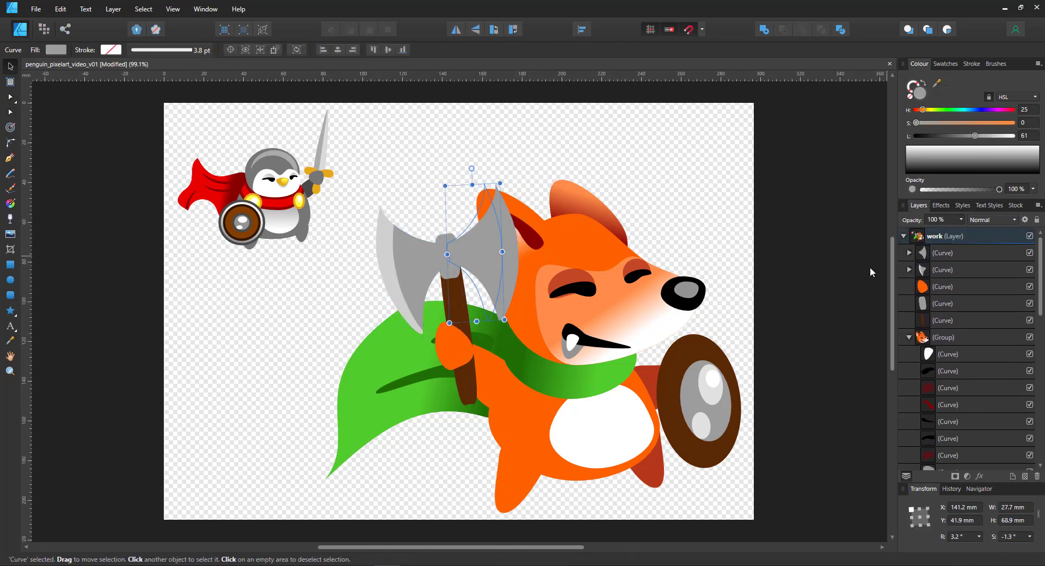
Step: Export the selected fox warrior as fox.png with Area set to Selection Only
click(351, 166)
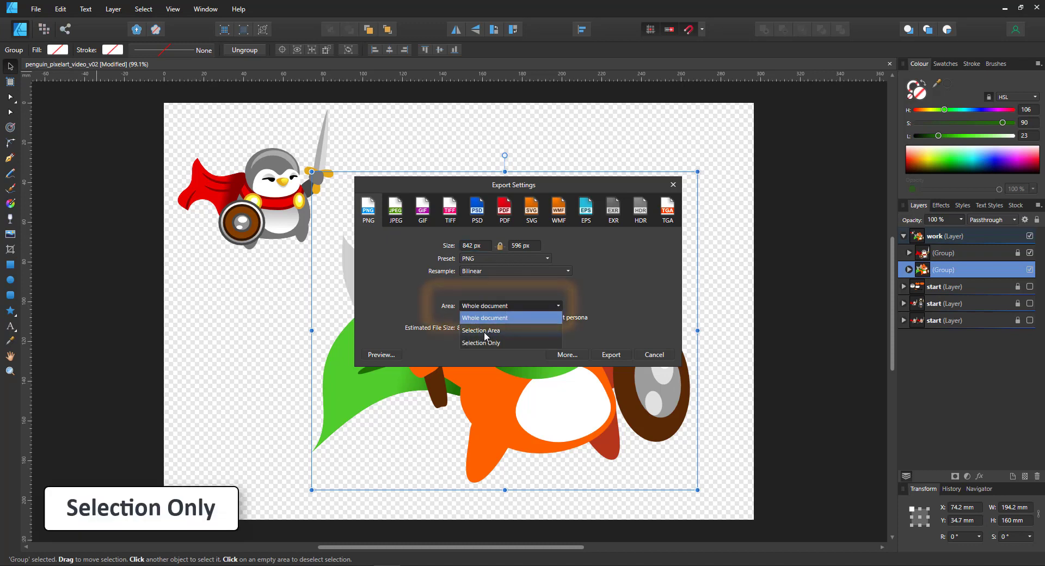
click(480, 343)
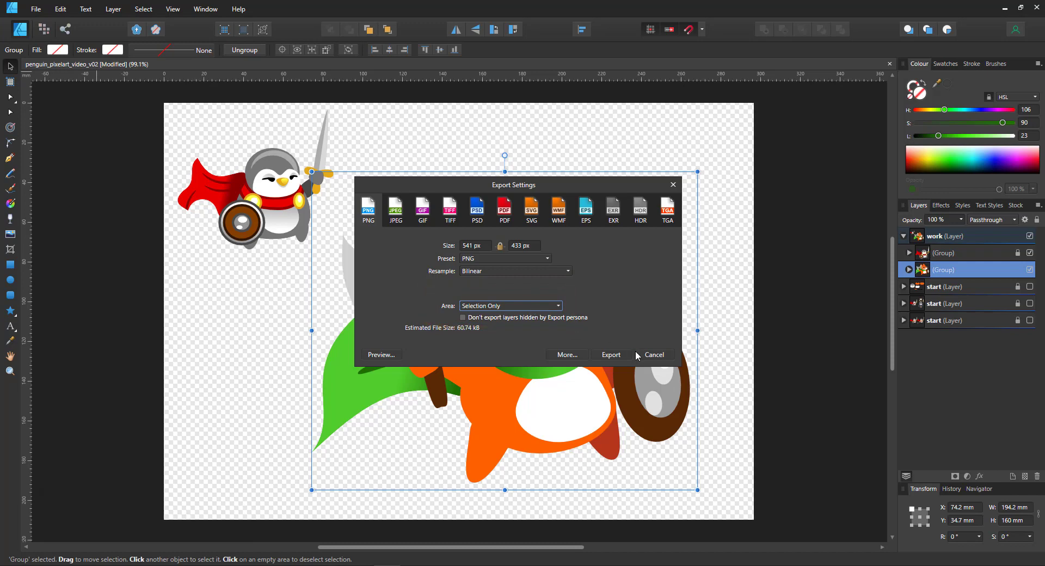
click(609, 354)
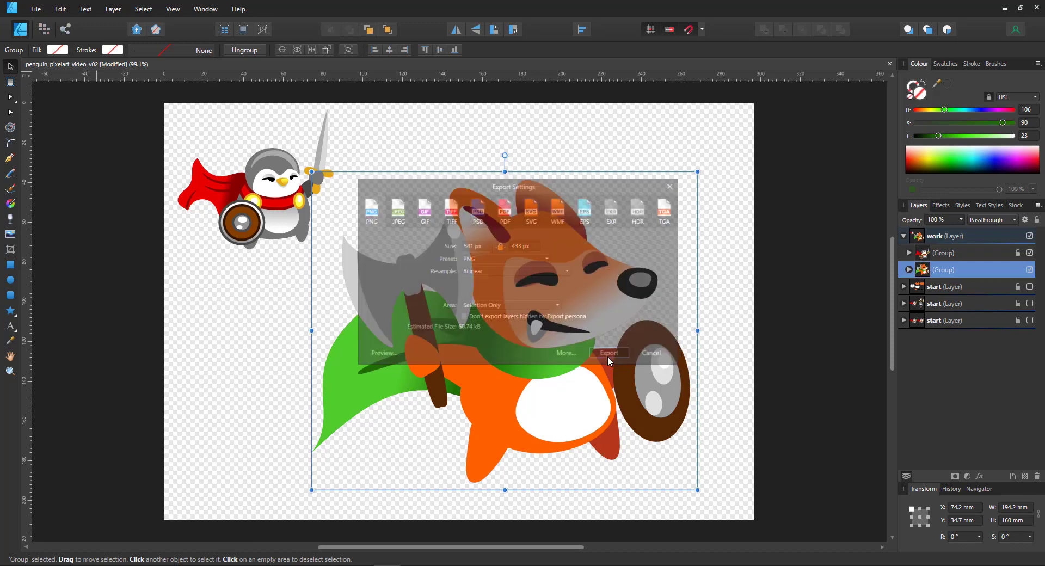
click(608, 353)
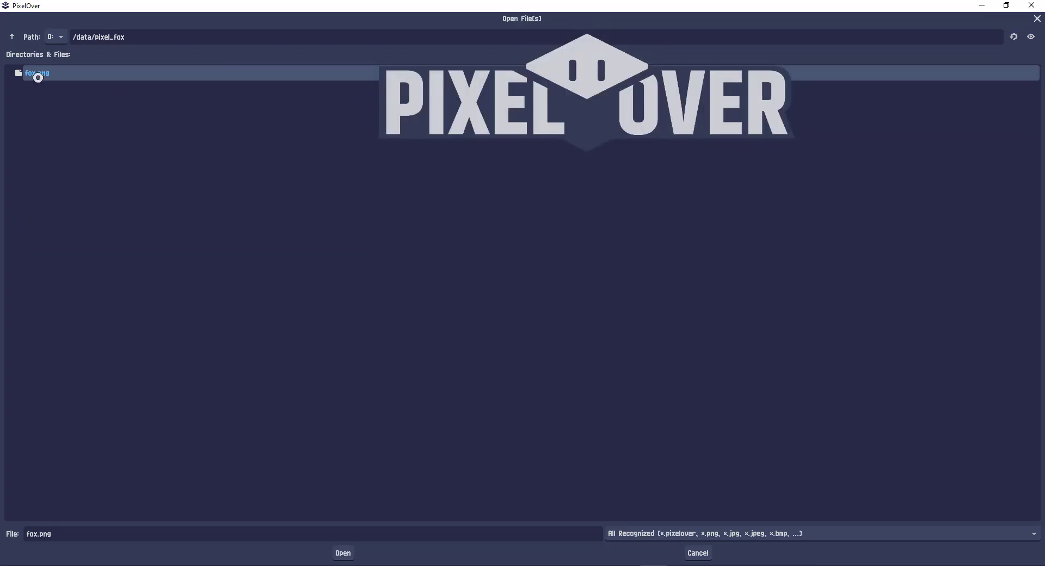
Step: Select the Fox layer and expand its Transform settings to size it 80 x 64 px
click(342, 552)
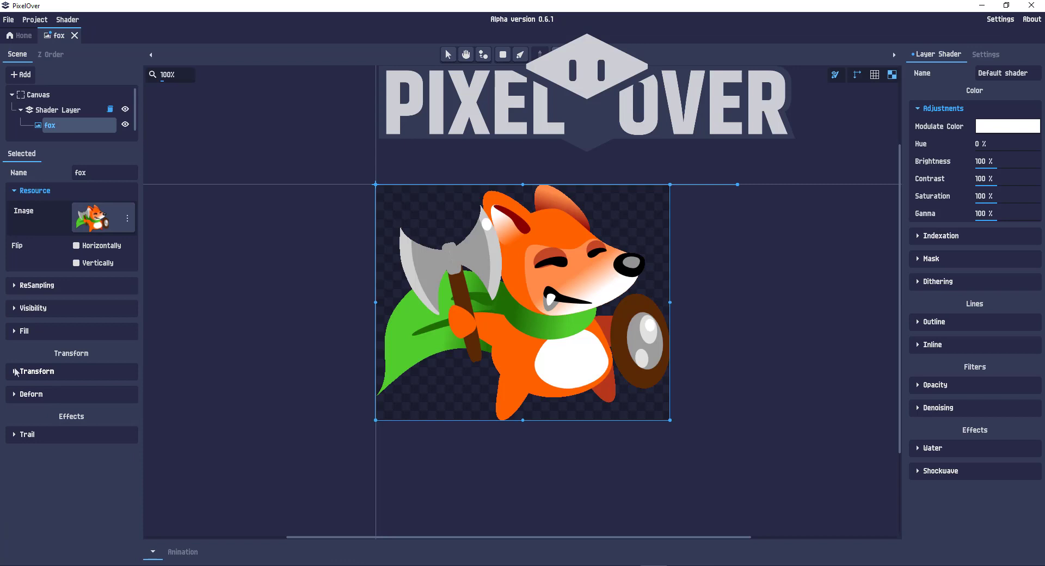
click(37, 371)
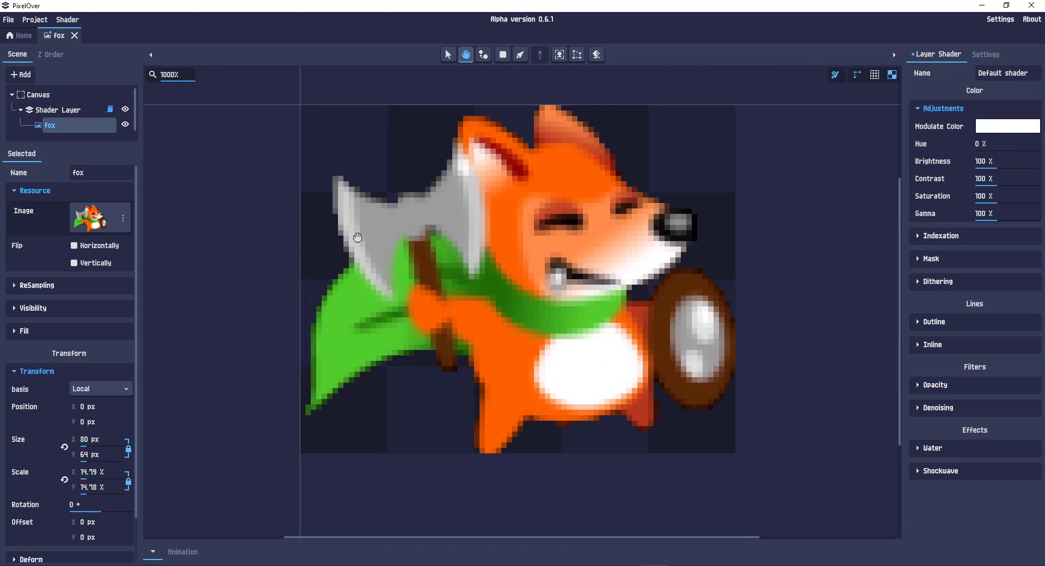
mouse_move(914, 237)
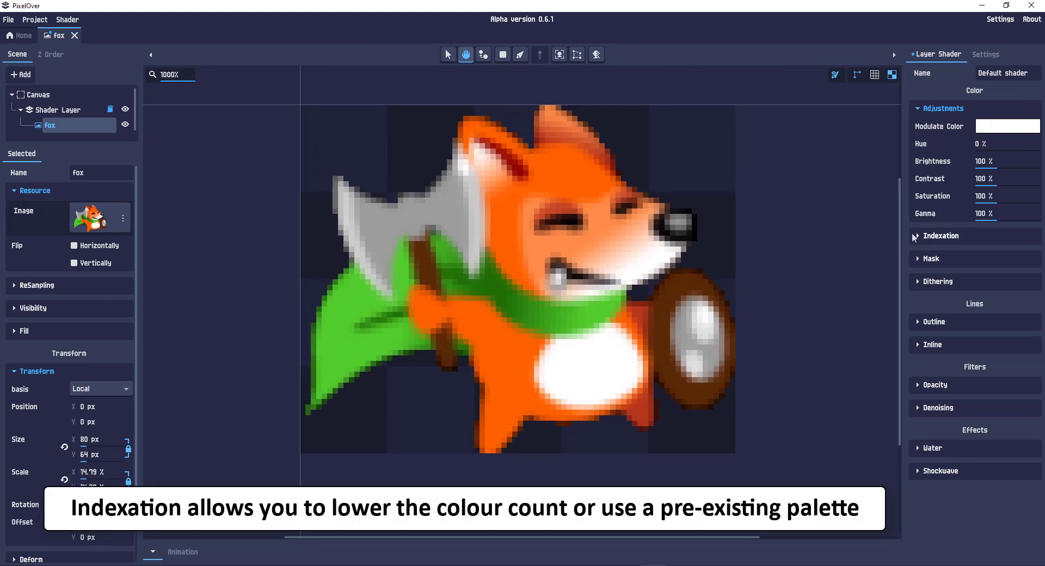
Step: Index the fox to a generated 16-colour palette with dithering at about 14.7%
click(940, 235)
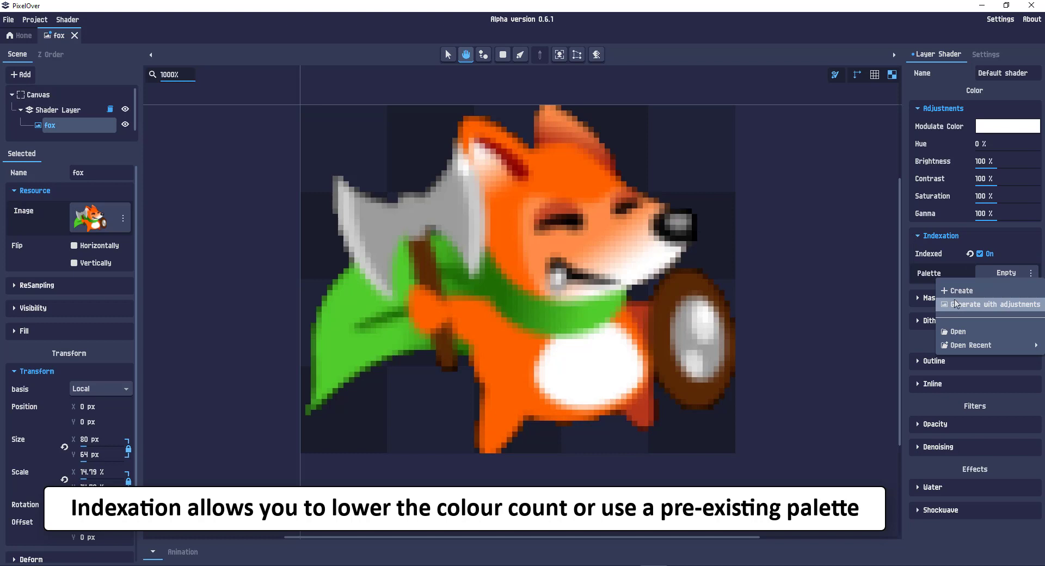
click(995, 304)
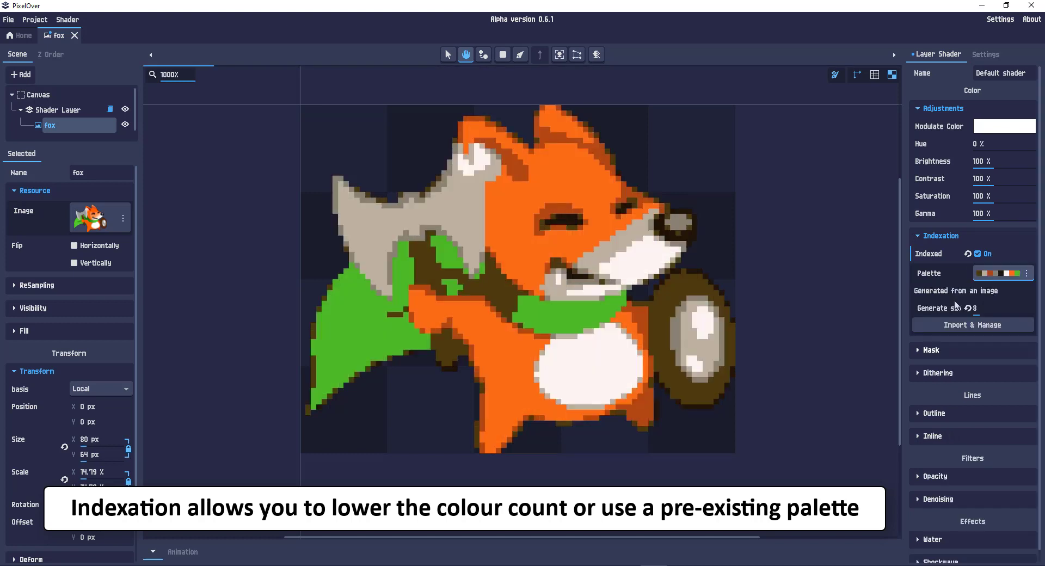
click(975, 308)
text(16)
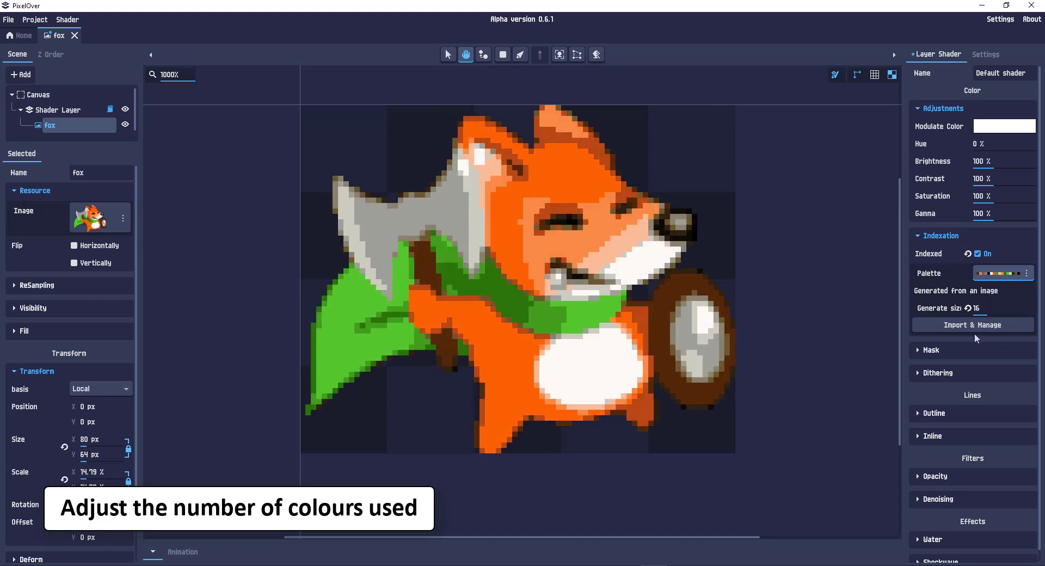
mouse_move(918, 378)
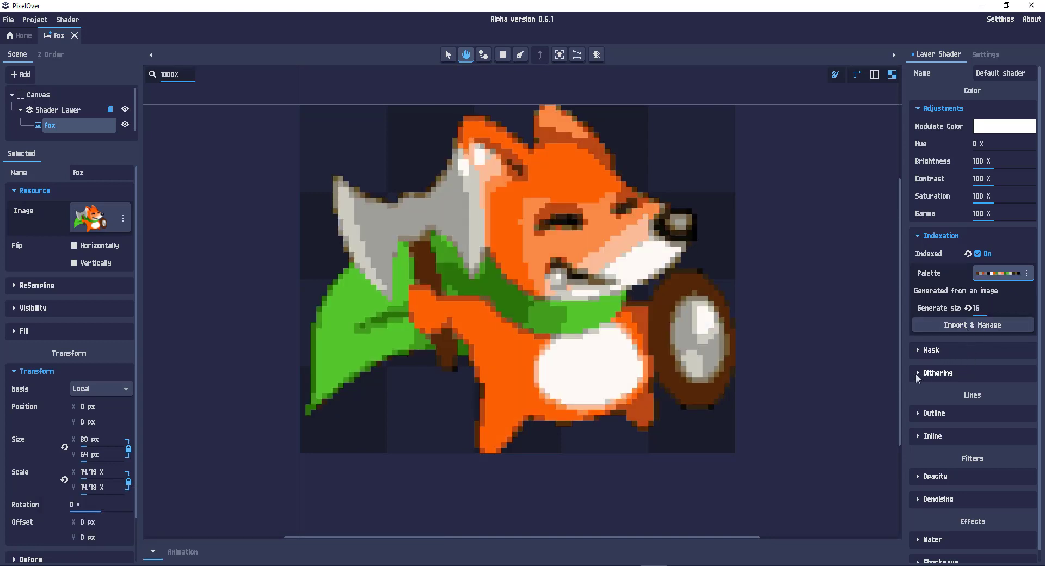
click(938, 372)
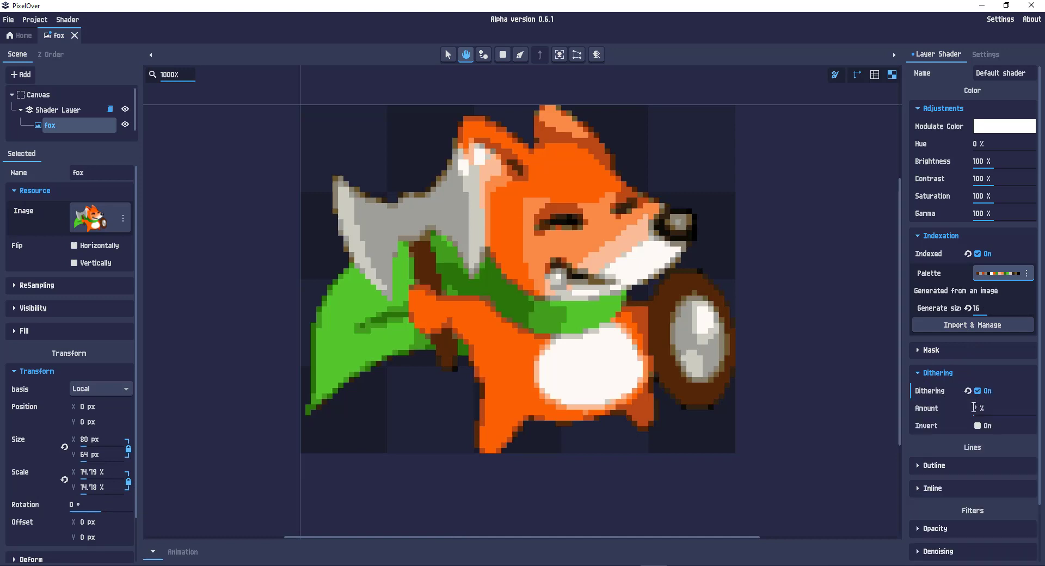
click(999, 407)
text(25 )
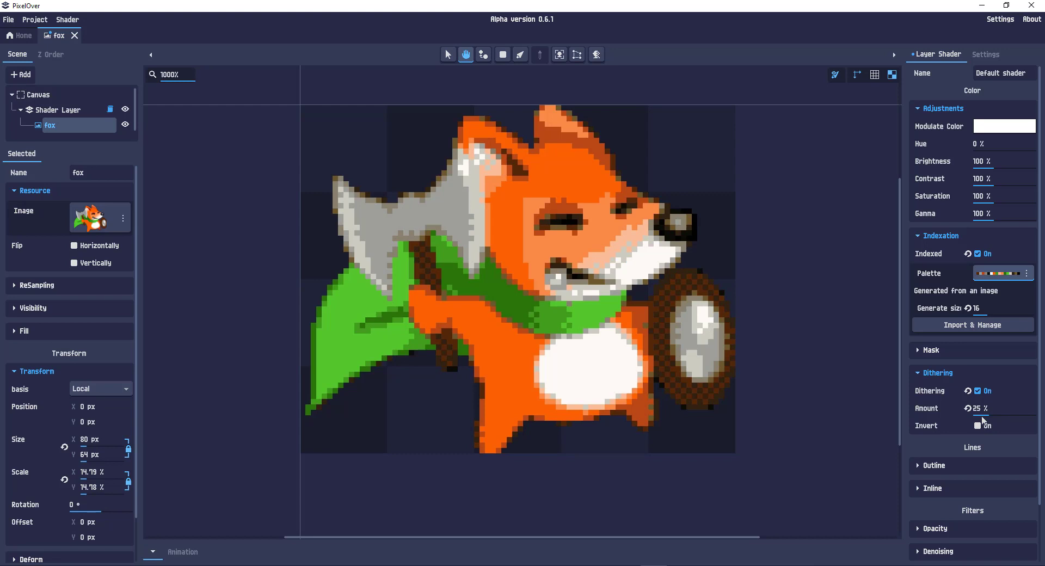
click(979, 408)
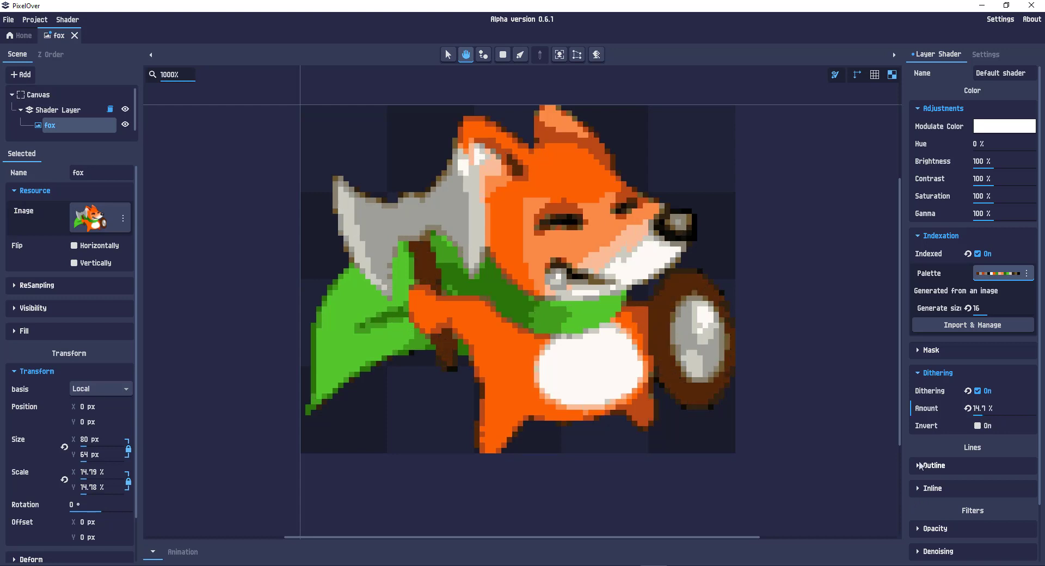
Step: Enable a 1 px black Inline outline on the fox and export the sprite as an image
click(931, 488)
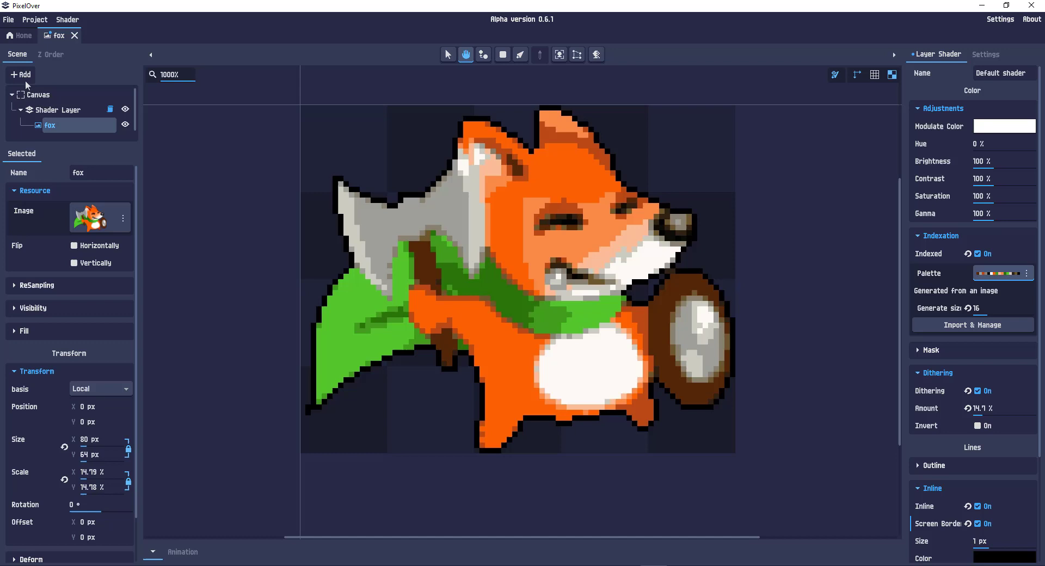
click(35, 19)
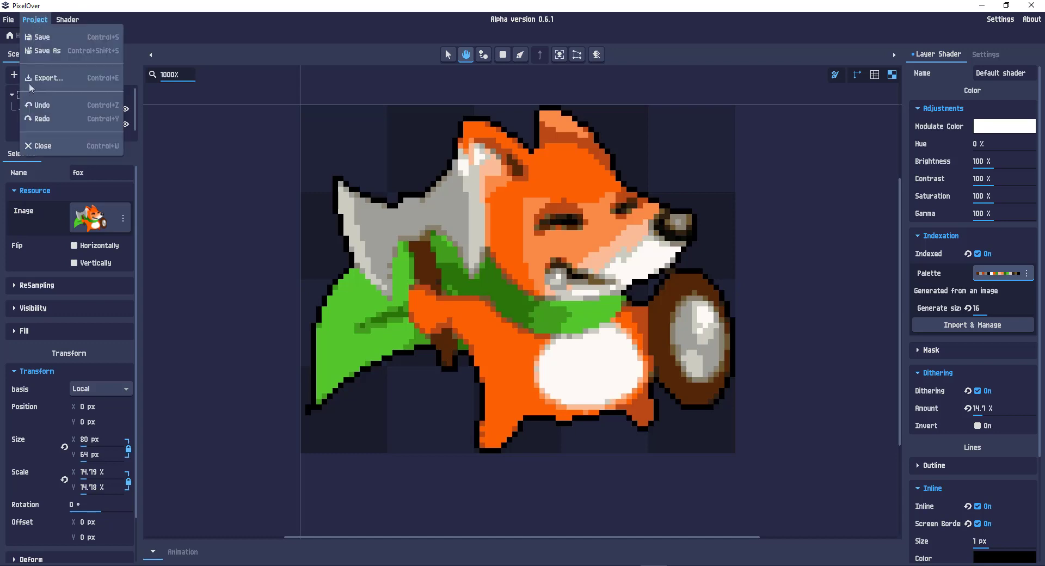
click(48, 78)
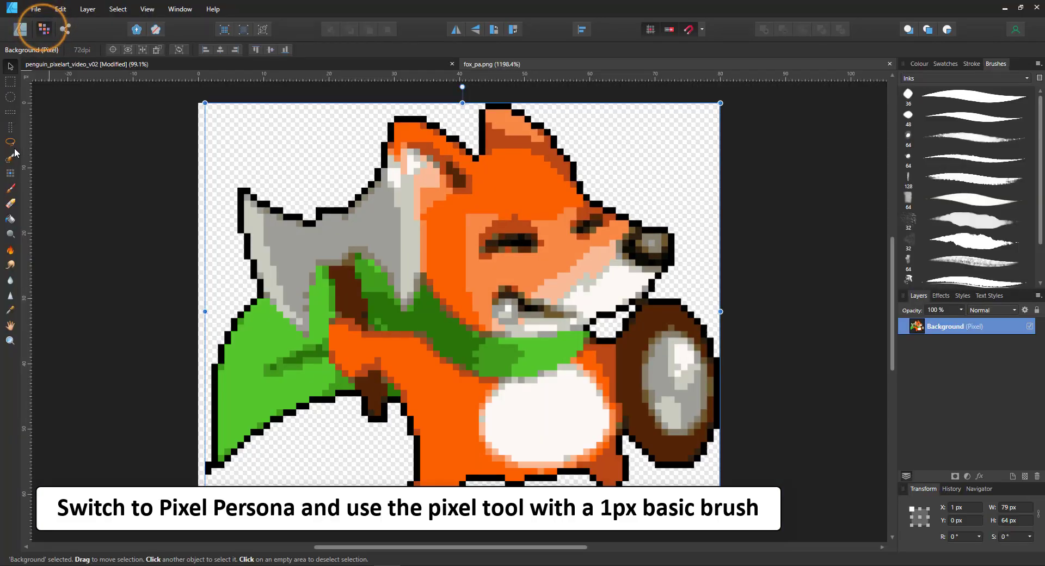
mouse_move(11, 193)
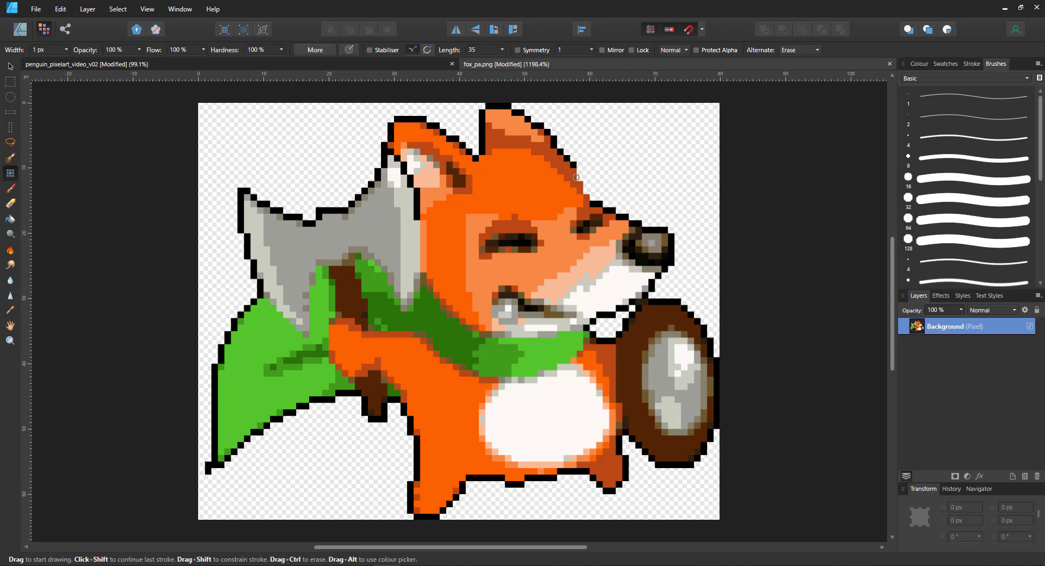
Step: Repaint stray head and face pixels with a 1px brush, sampling sprite colours with the Colour Picker
drag(576, 177, 473, 154)
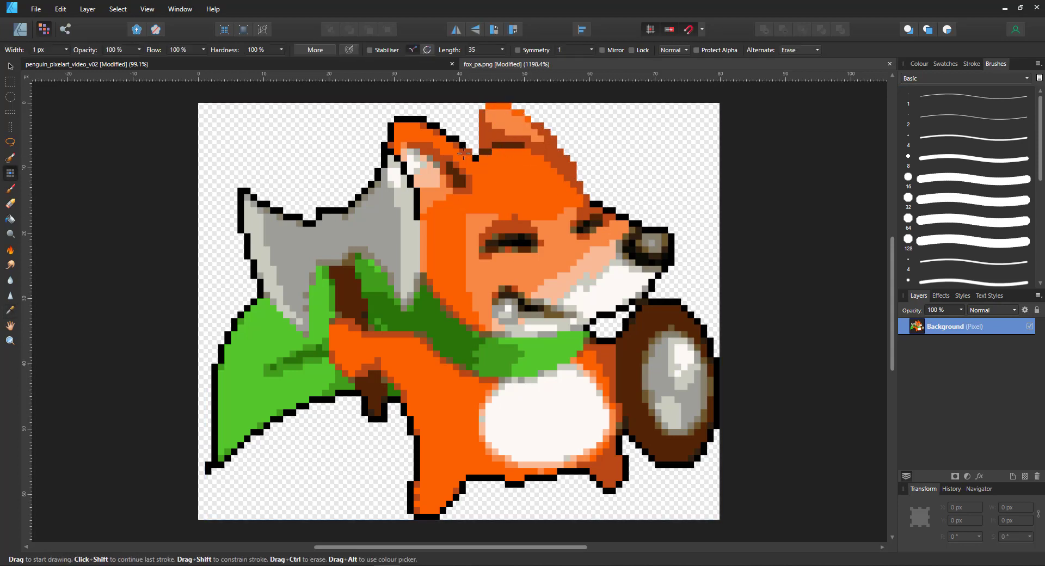
drag(463, 155, 405, 172)
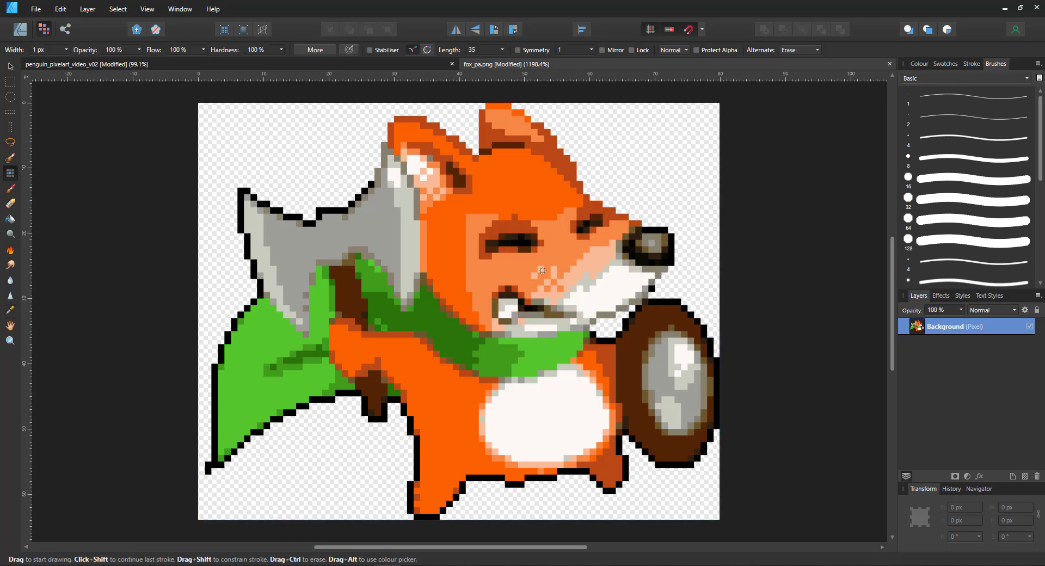
click(10, 310)
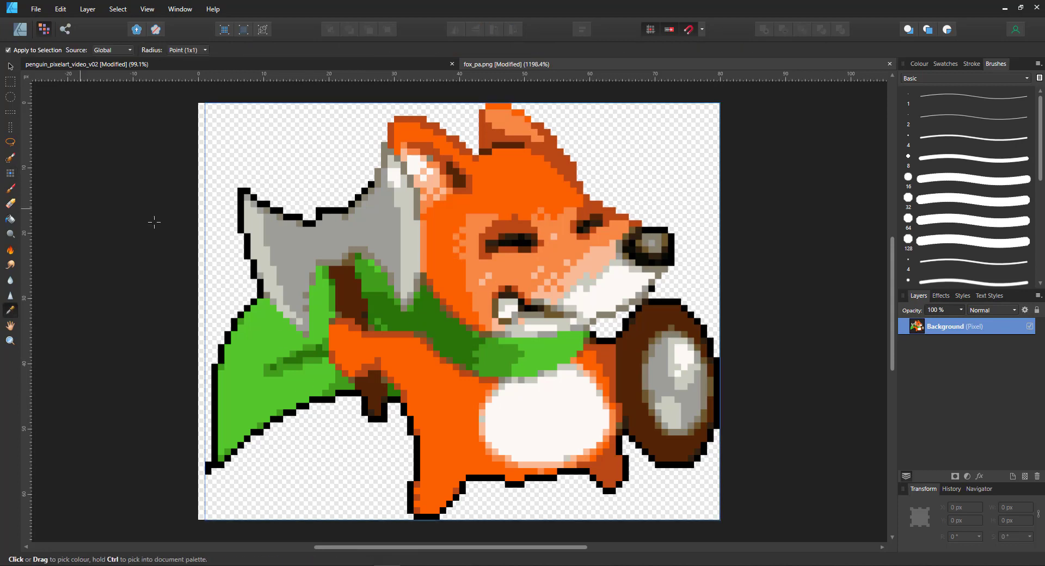
click(10, 189)
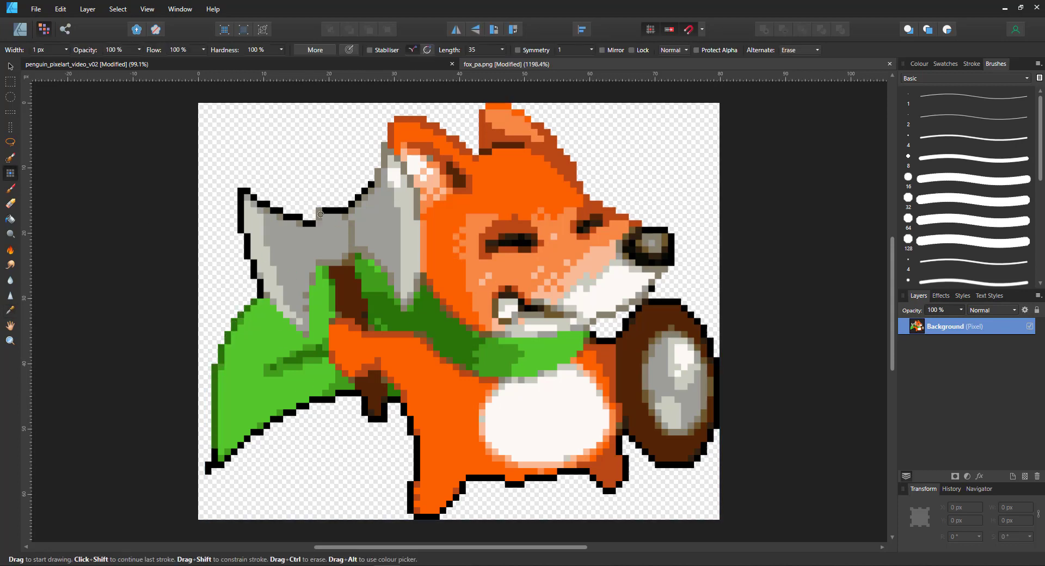
click(10, 311)
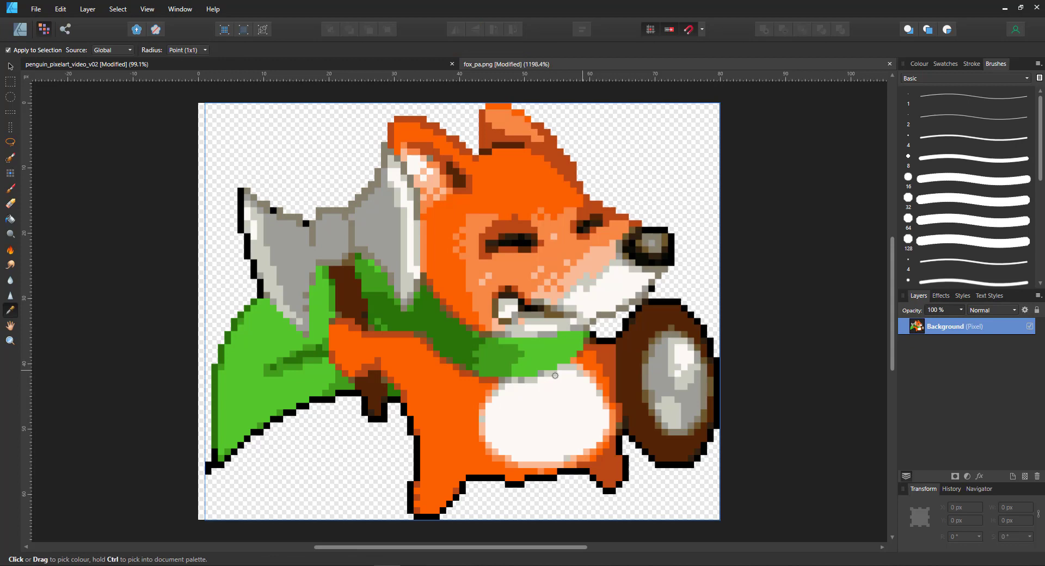
click(10, 158)
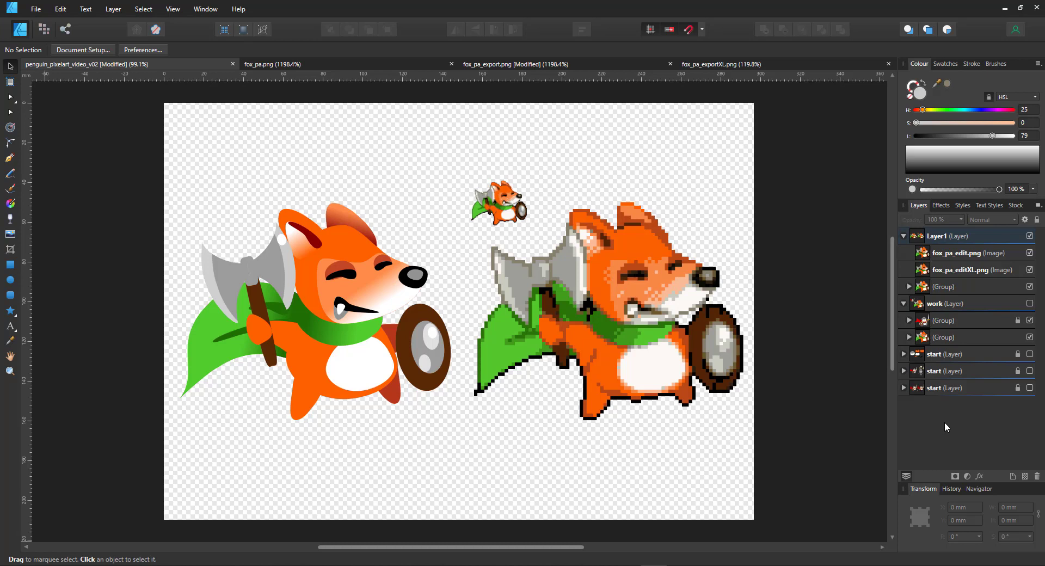
mouse_move(855, 431)
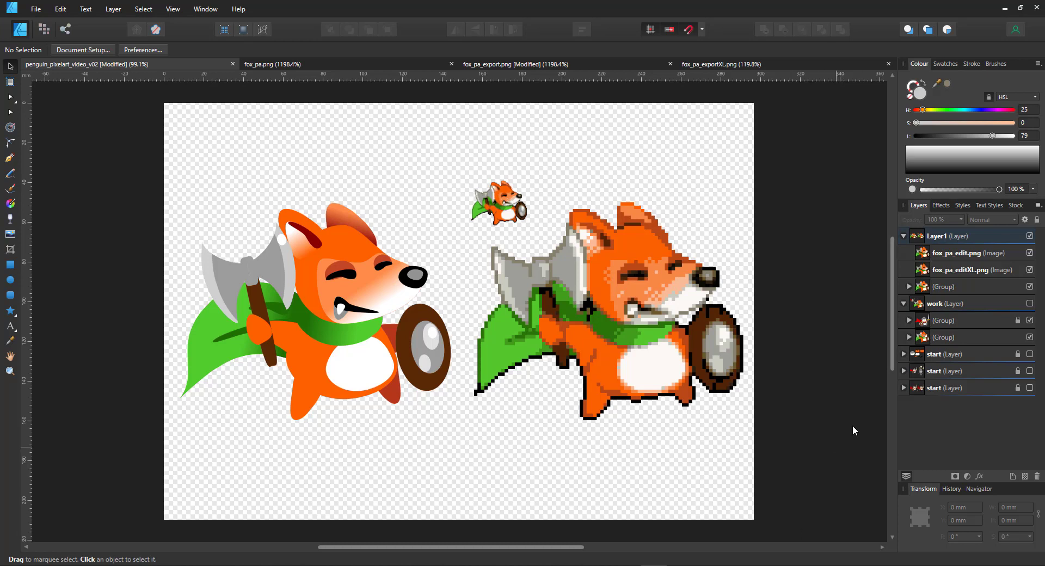
mouse_move(864, 430)
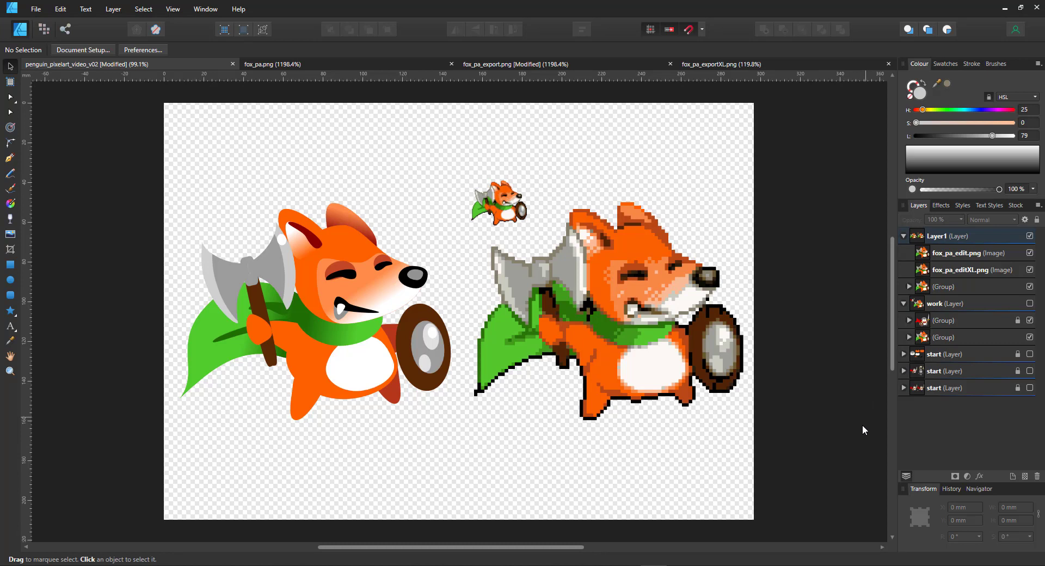
mouse_move(839, 445)
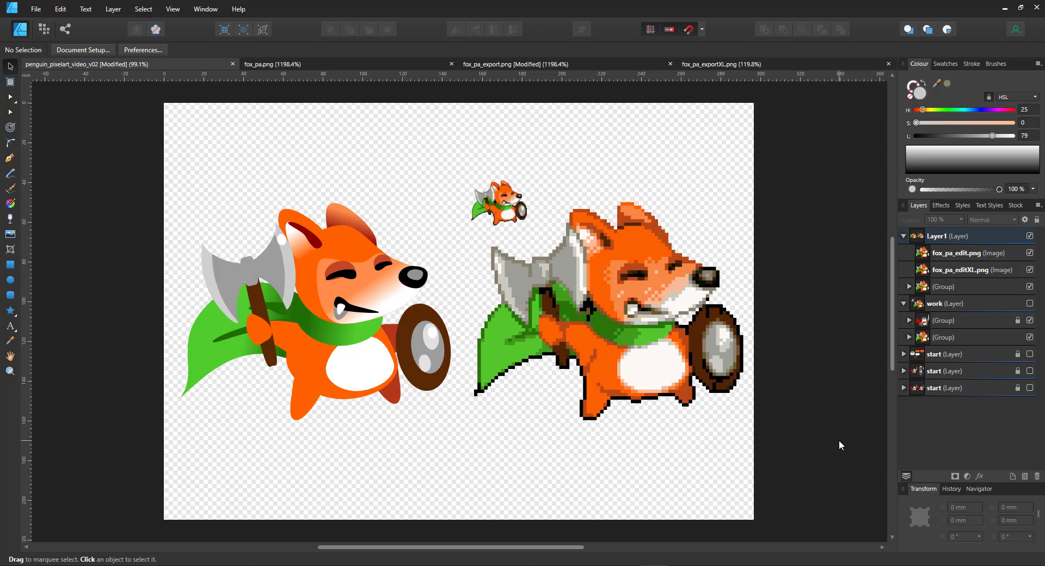
mouse_move(836, 448)
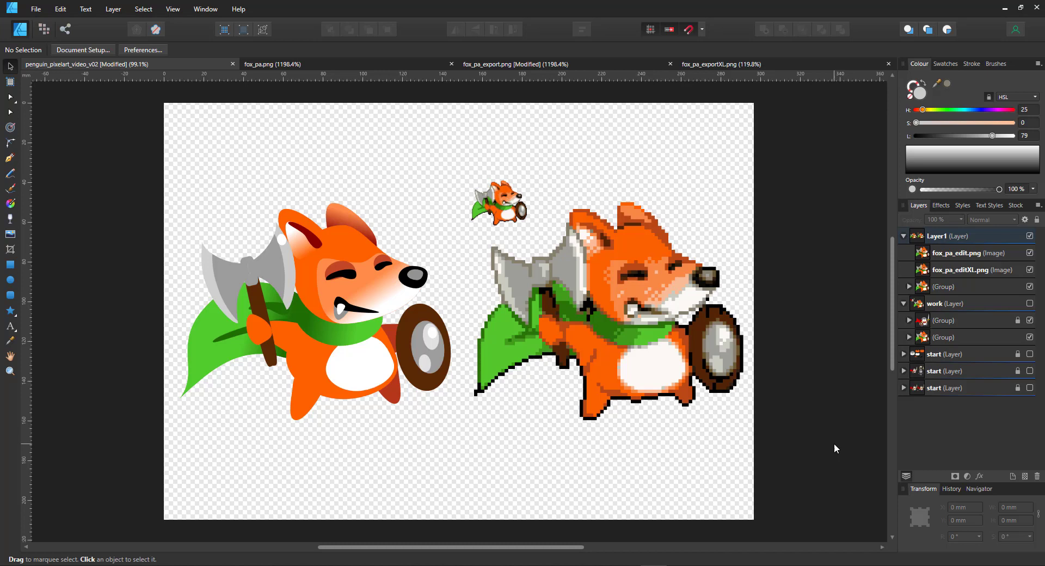